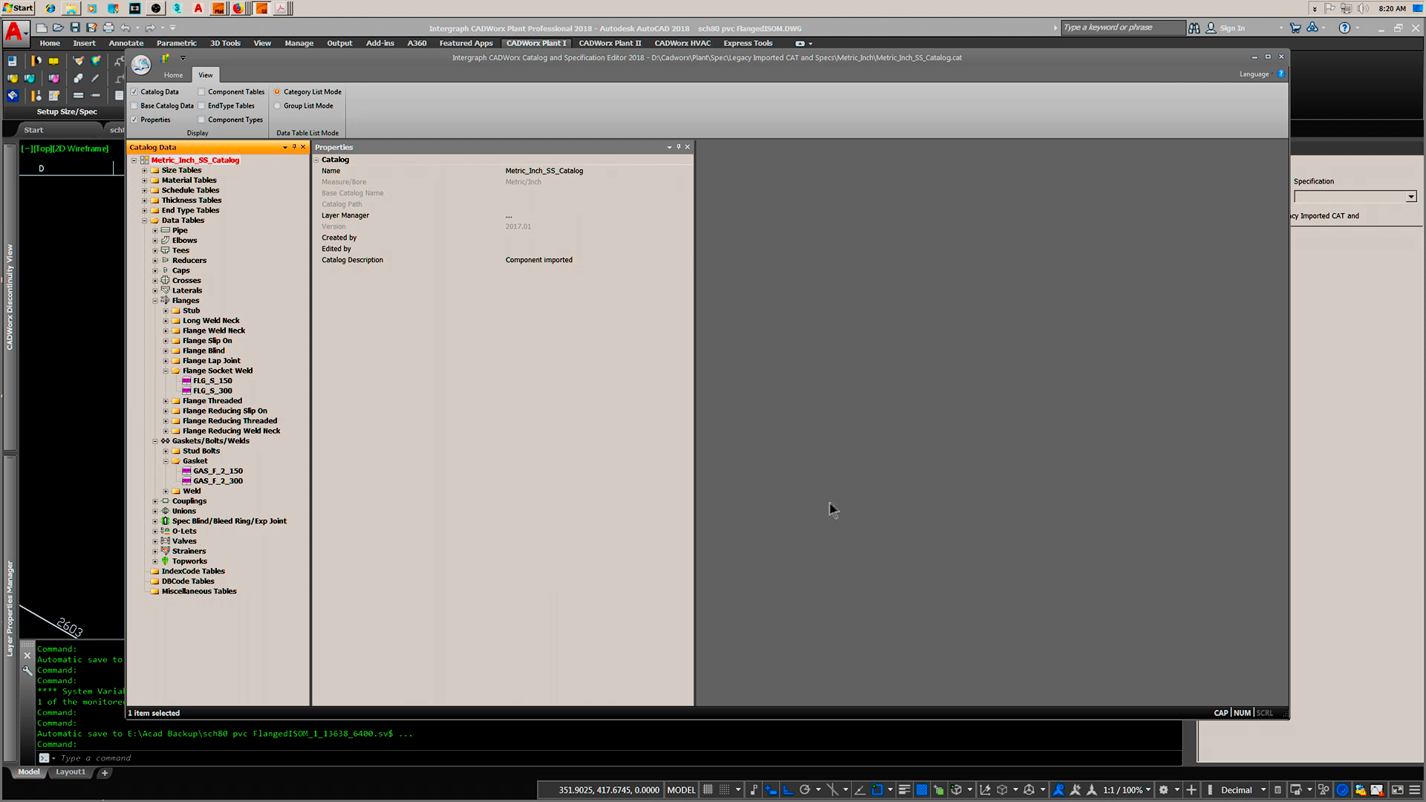
mouse_move(214, 205)
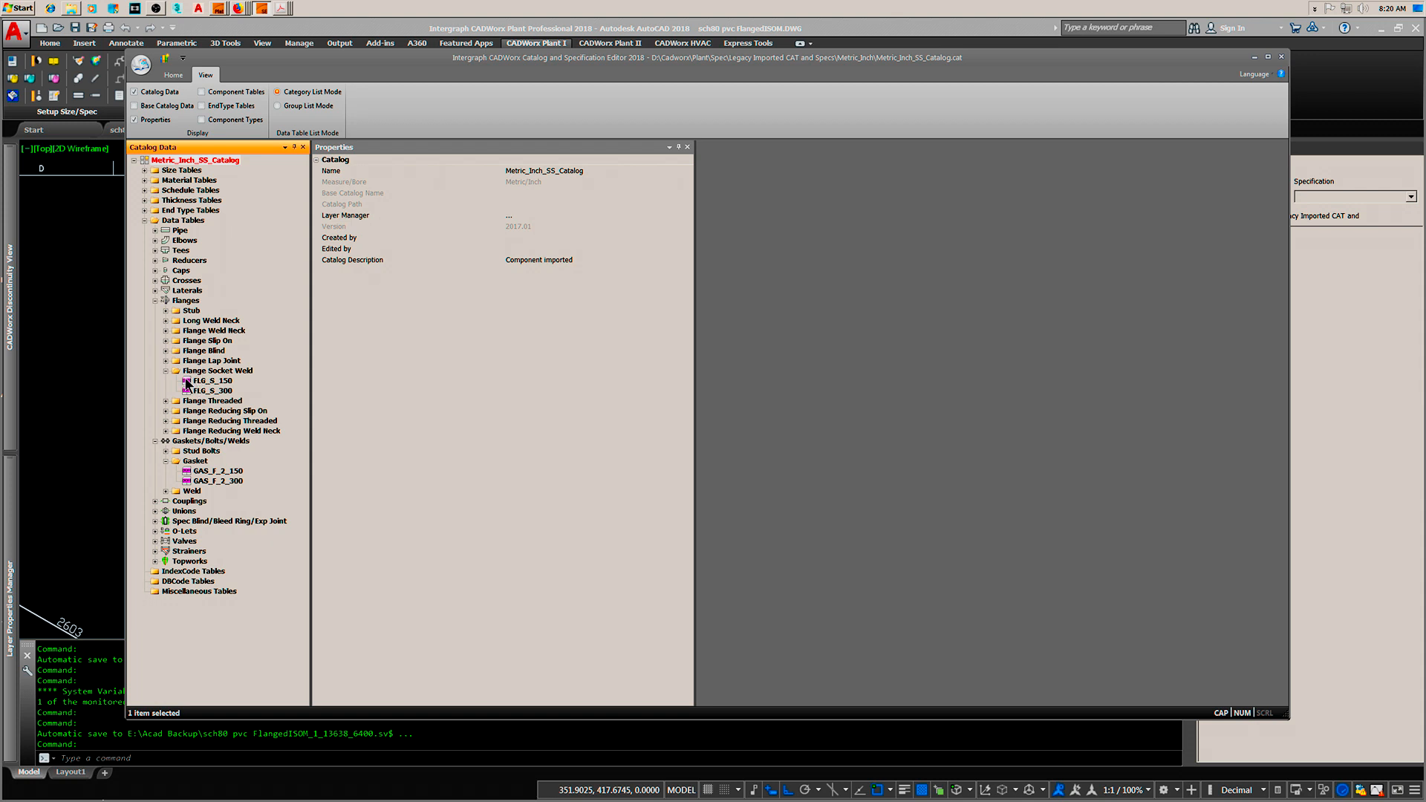
Step: Show the FLG_S_150 socket weld flange properties, then a gasket entry in the stainless catalog
click(209, 379)
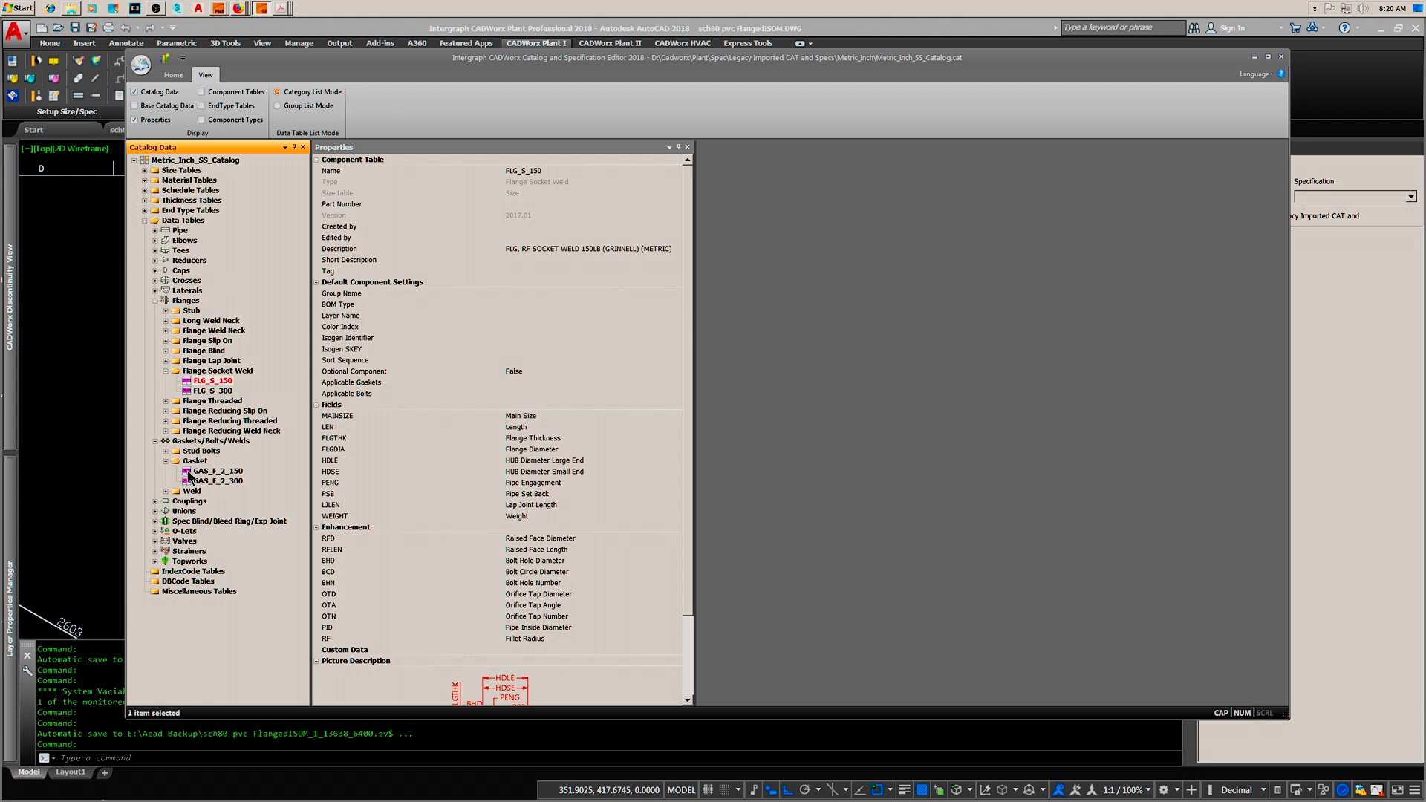
click(215, 471)
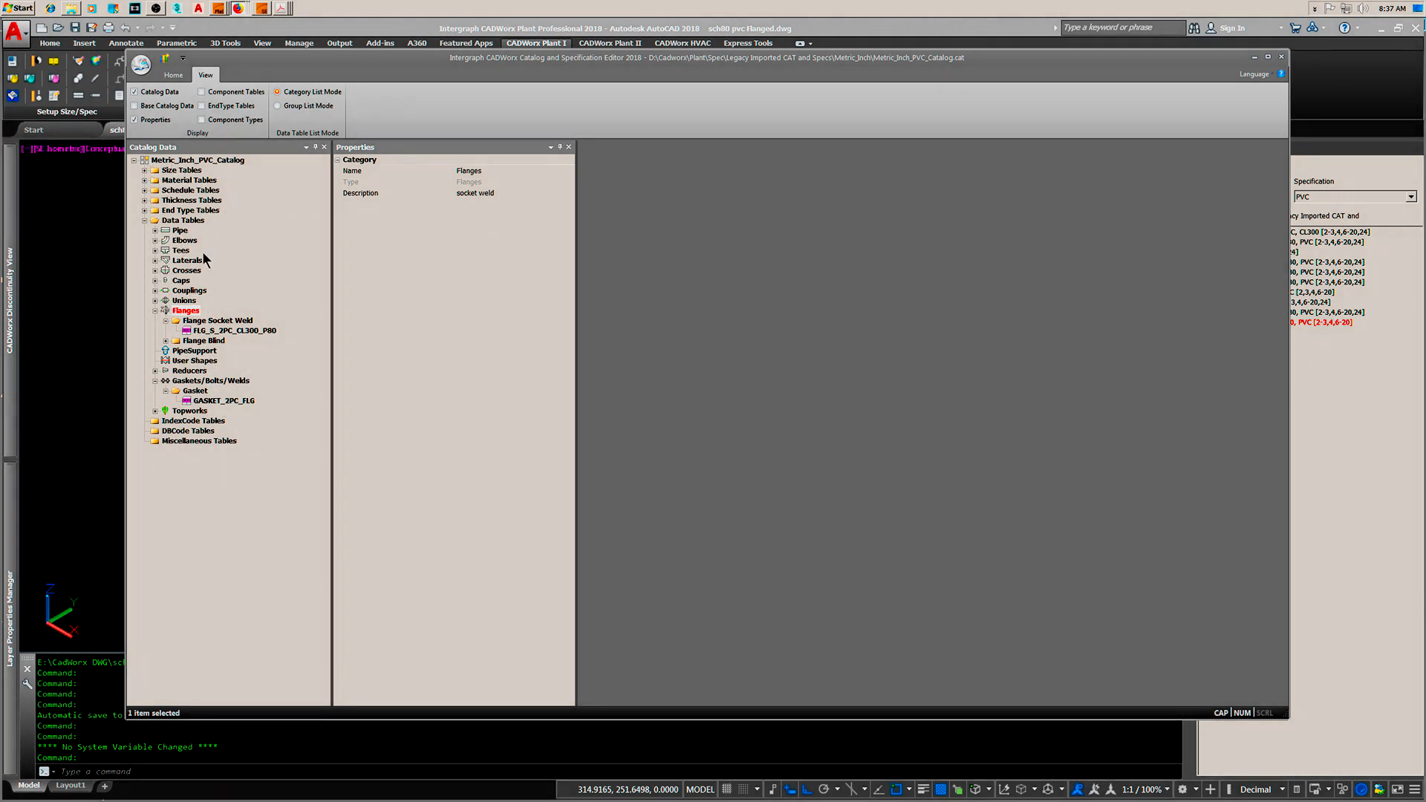
mouse_move(188, 231)
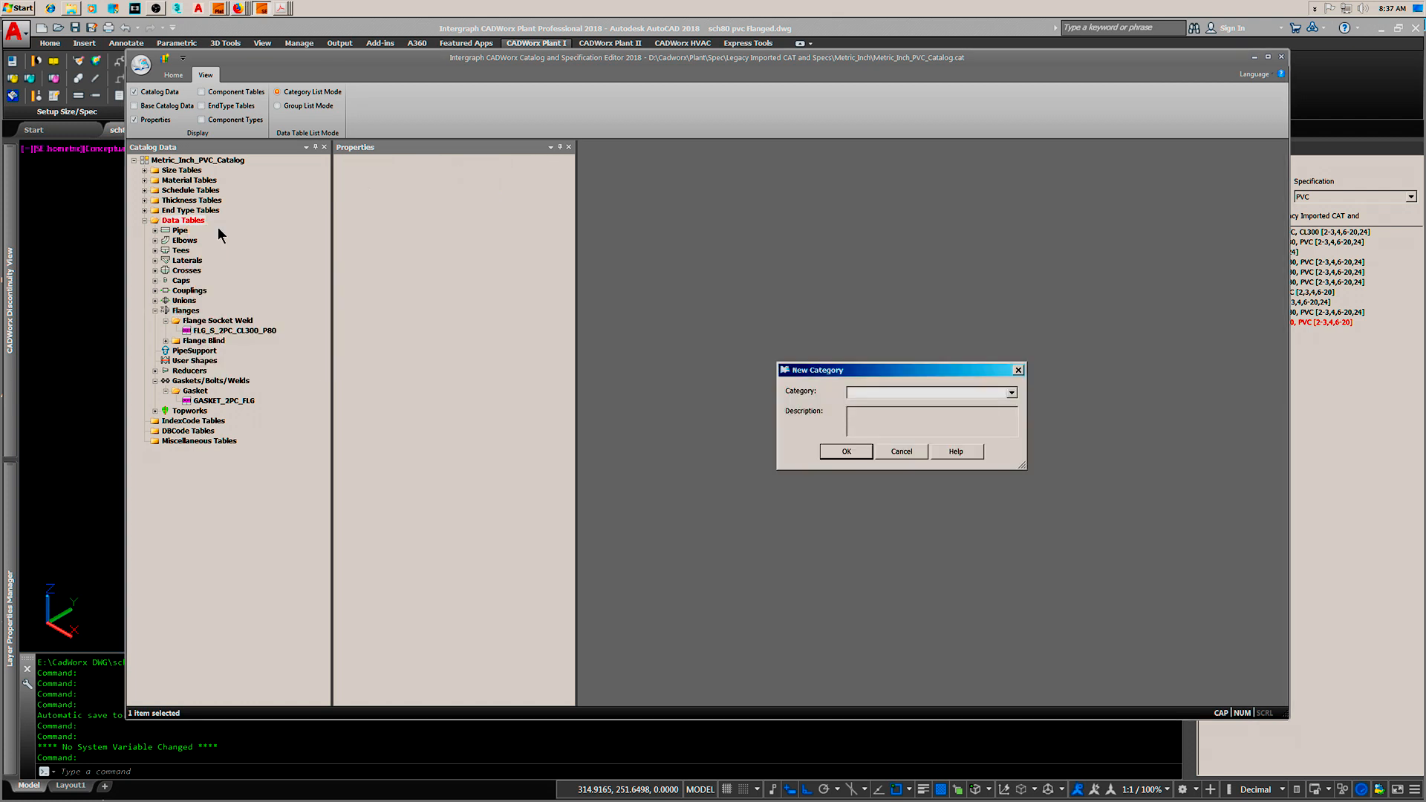
click(1010, 392)
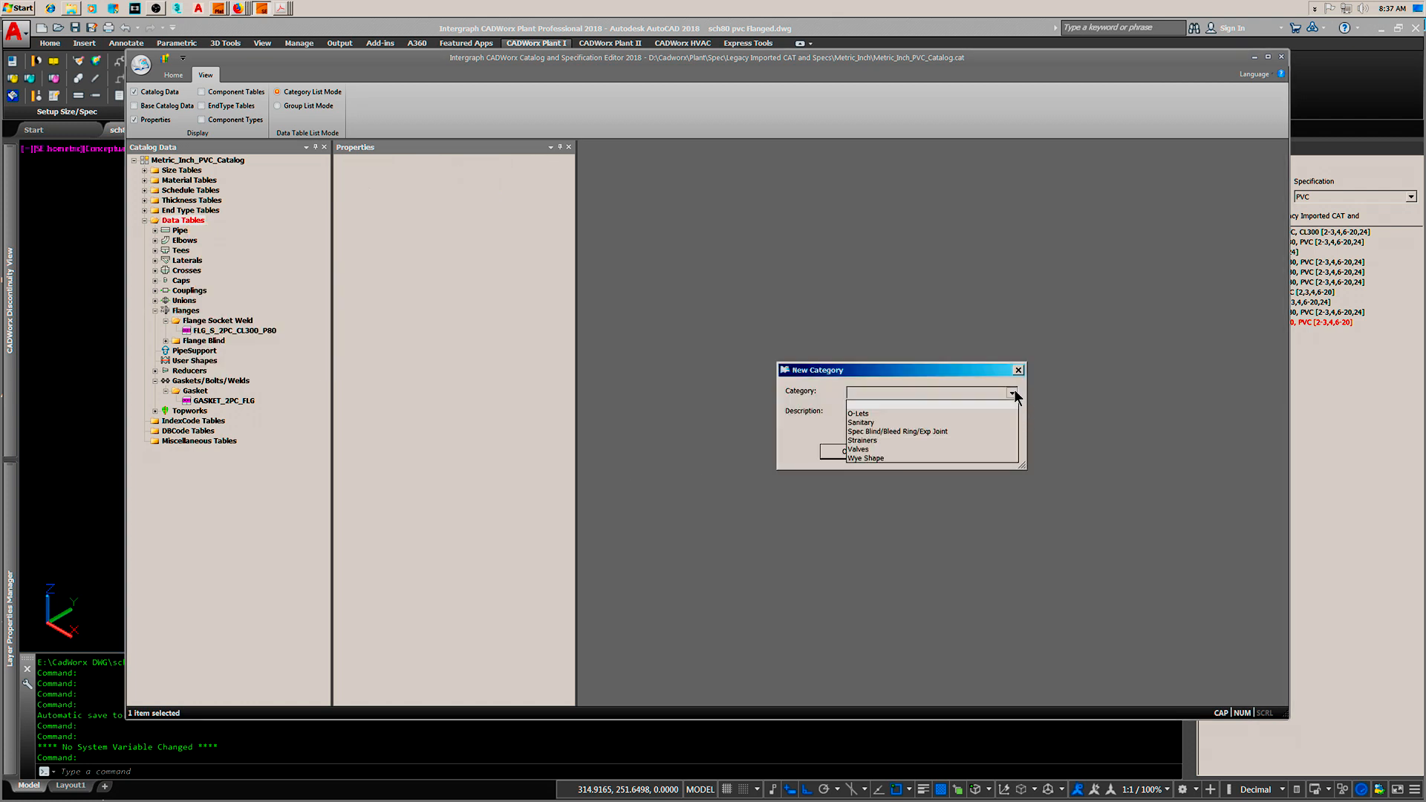
click(865, 460)
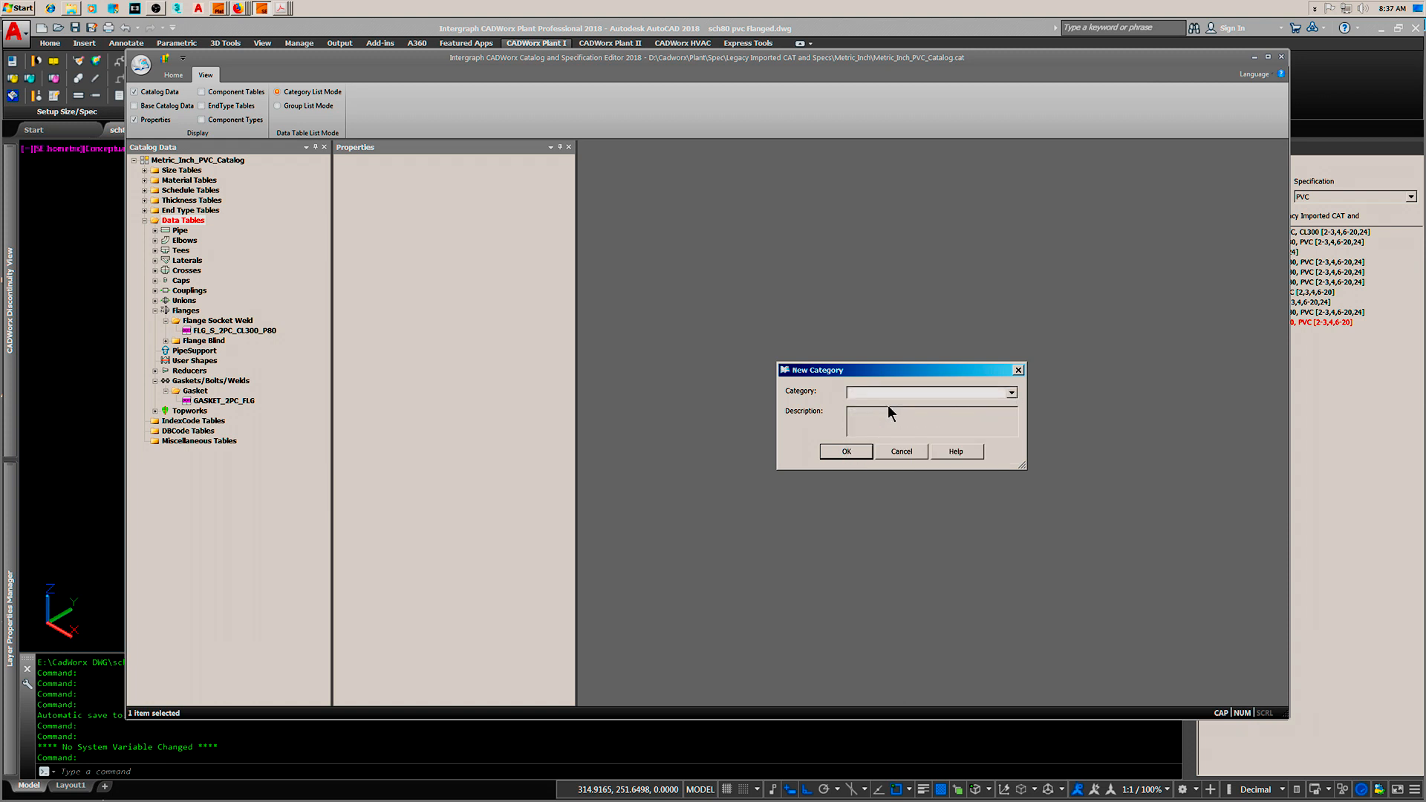
mouse_move(862, 398)
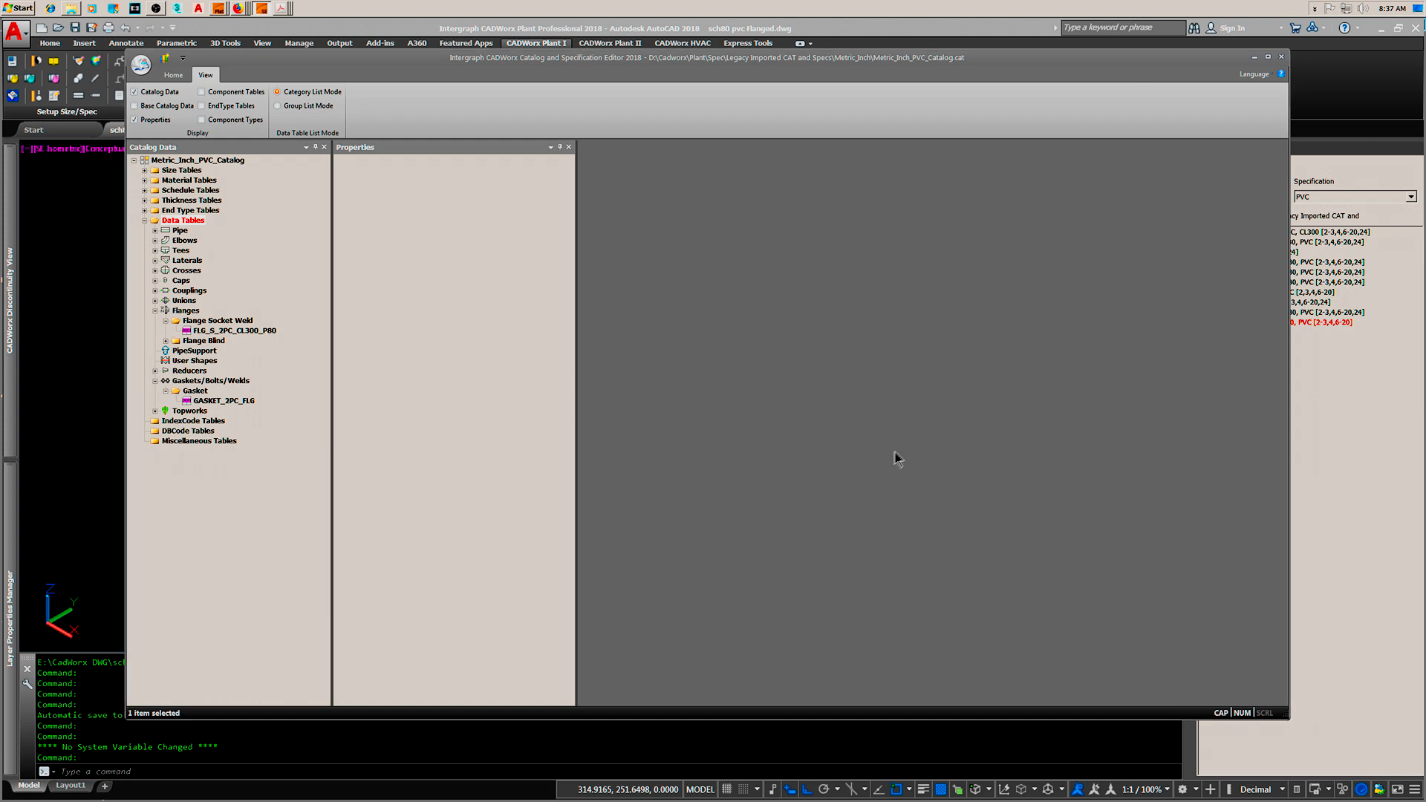
mouse_move(204, 327)
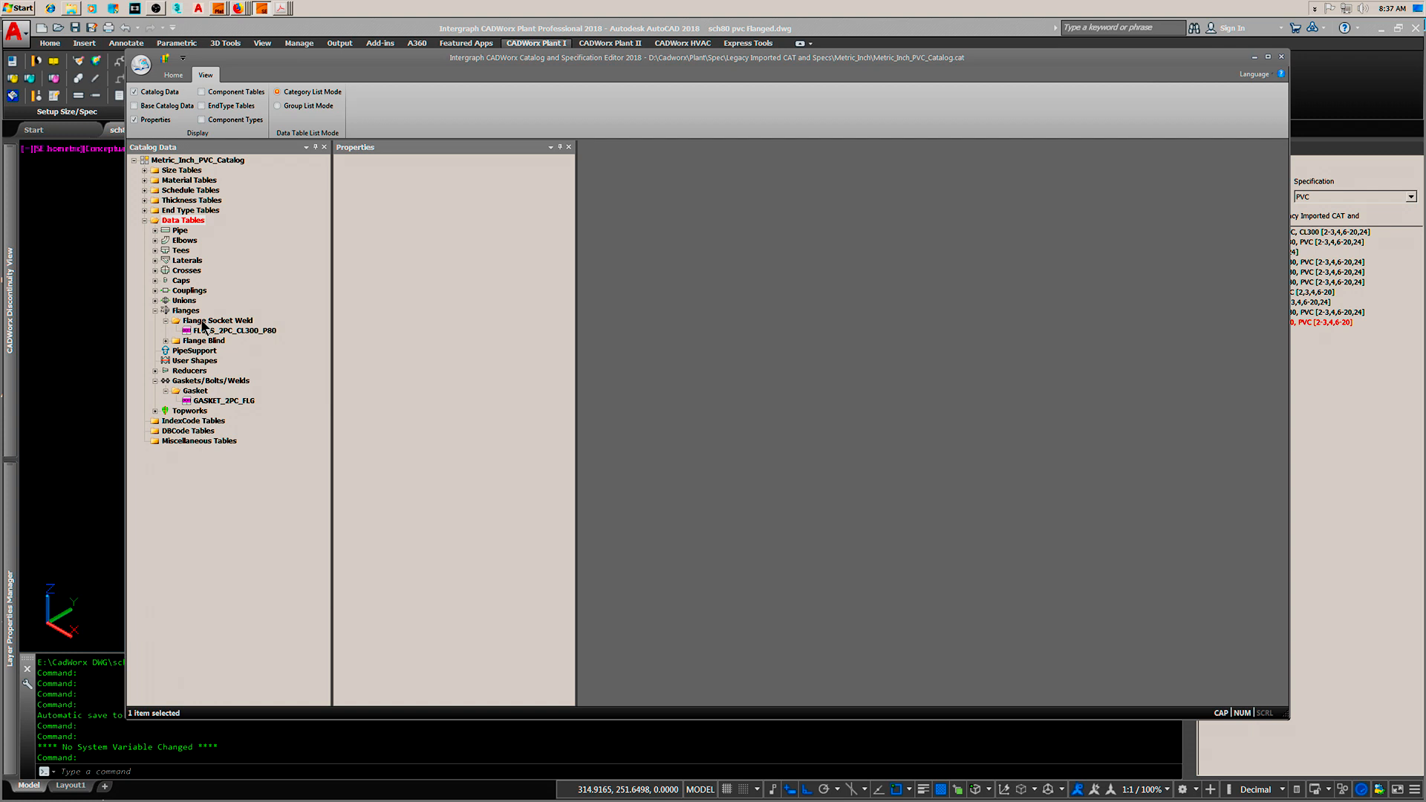
Step: Add a new data table under Flange Socket Weld in the PVC catalog
right_click(218, 321)
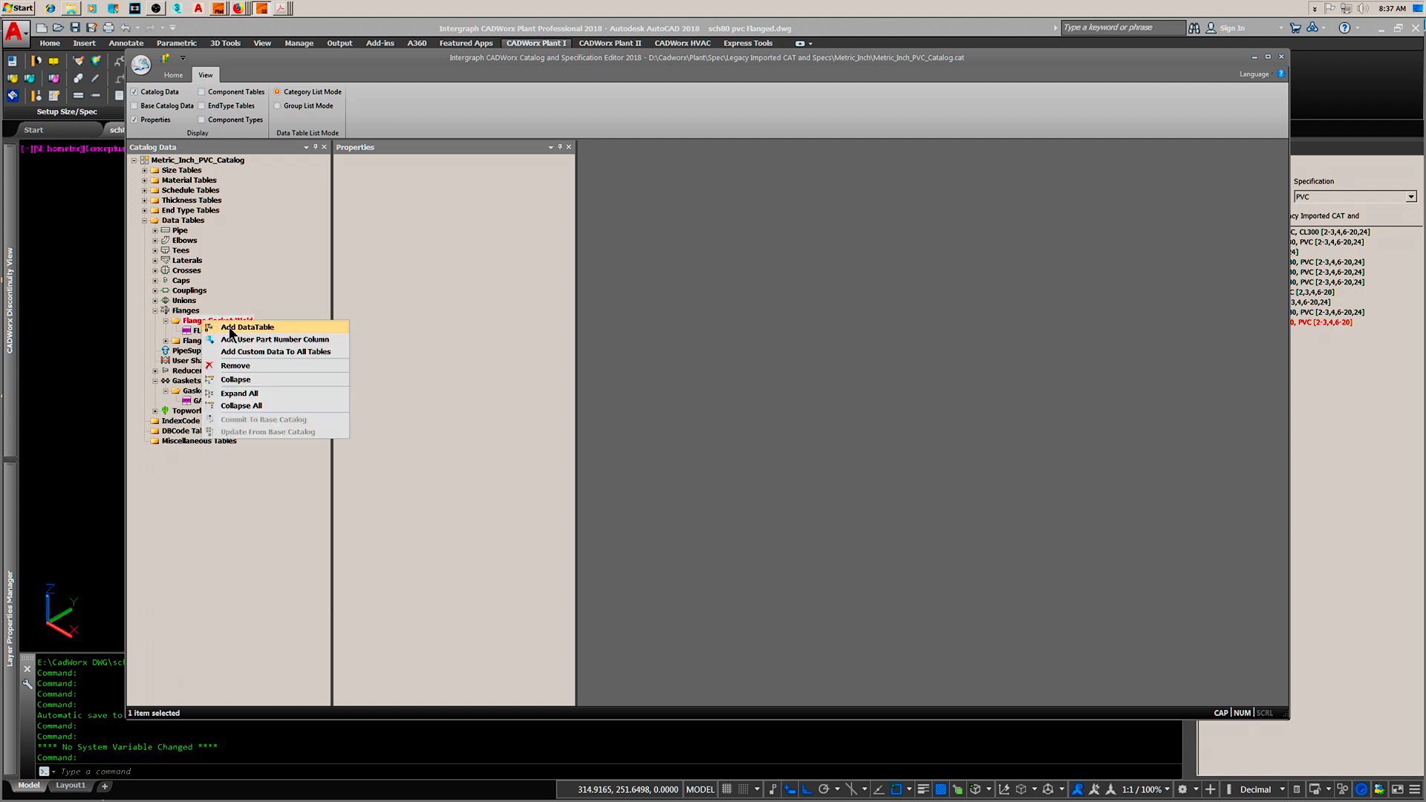
click(248, 327)
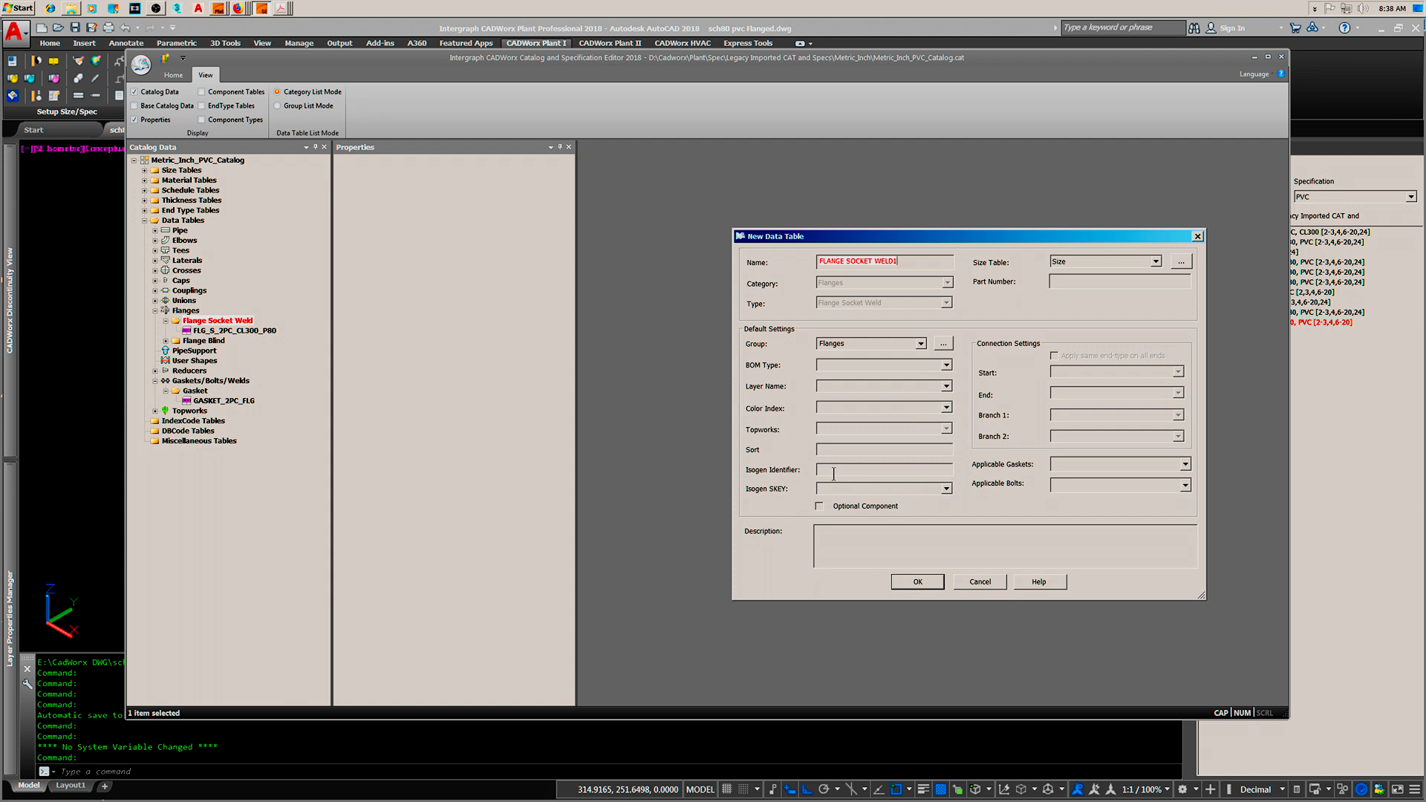
mouse_move(873, 481)
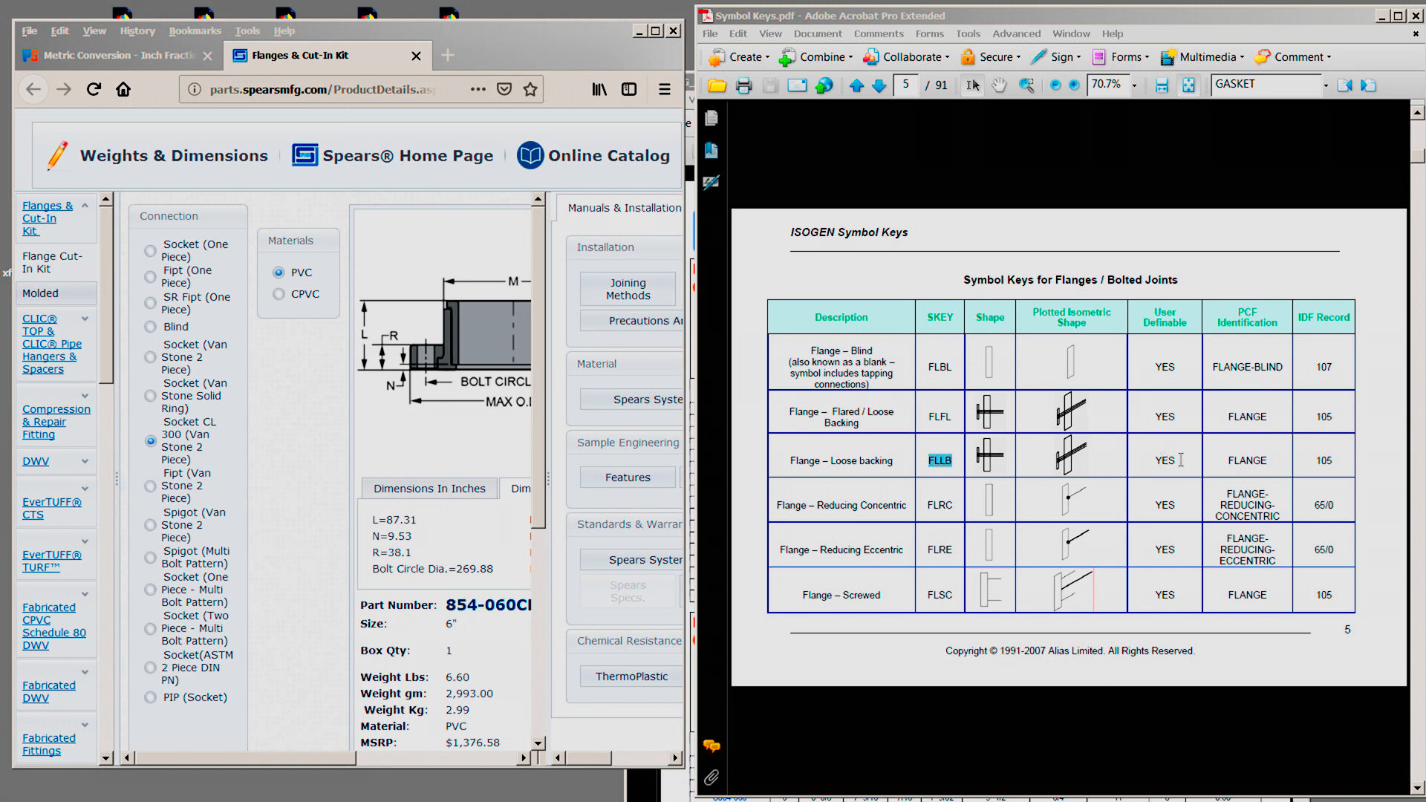
mouse_move(1181, 459)
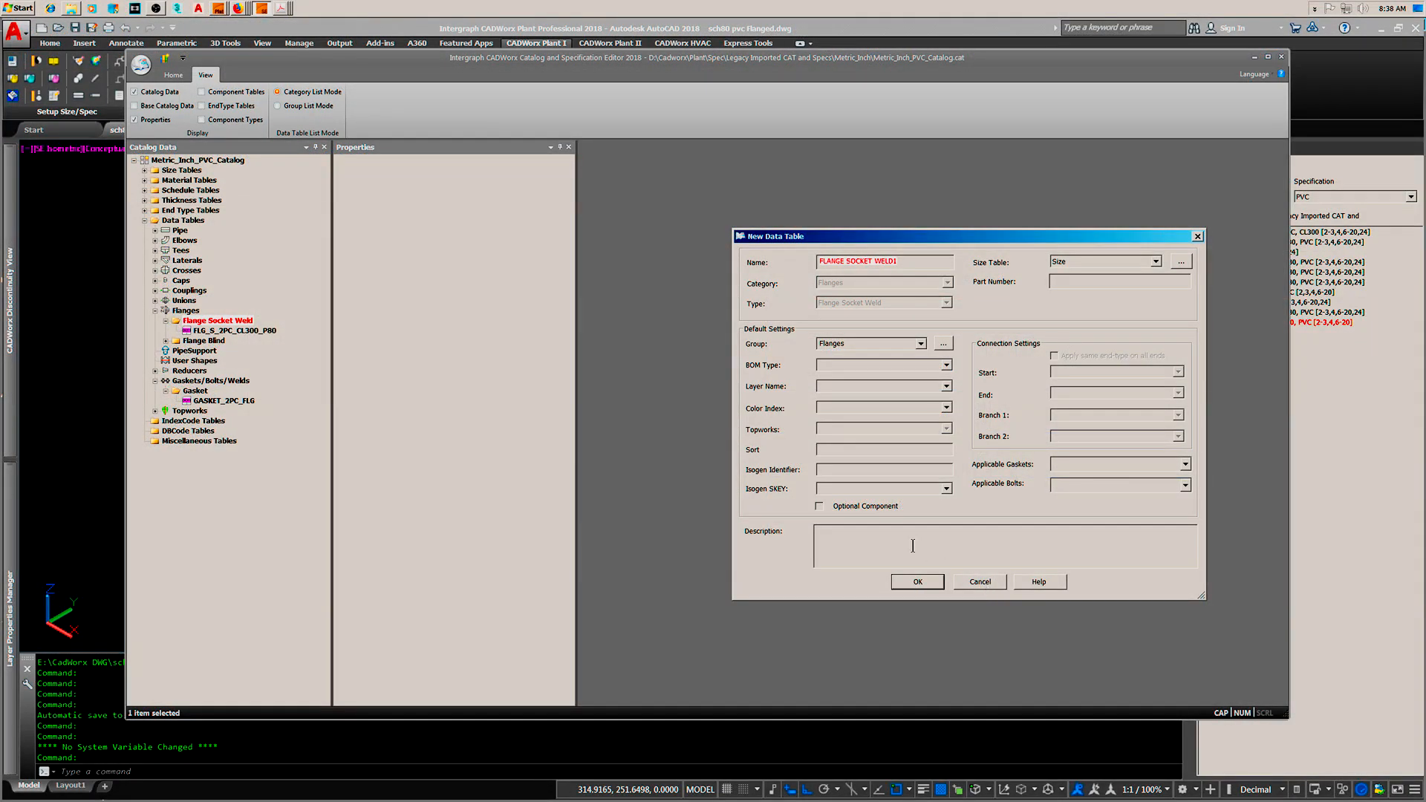
Step: Cancel the new data table and show the GASKET_2PC_FLG gasket's properties
click(979, 581)
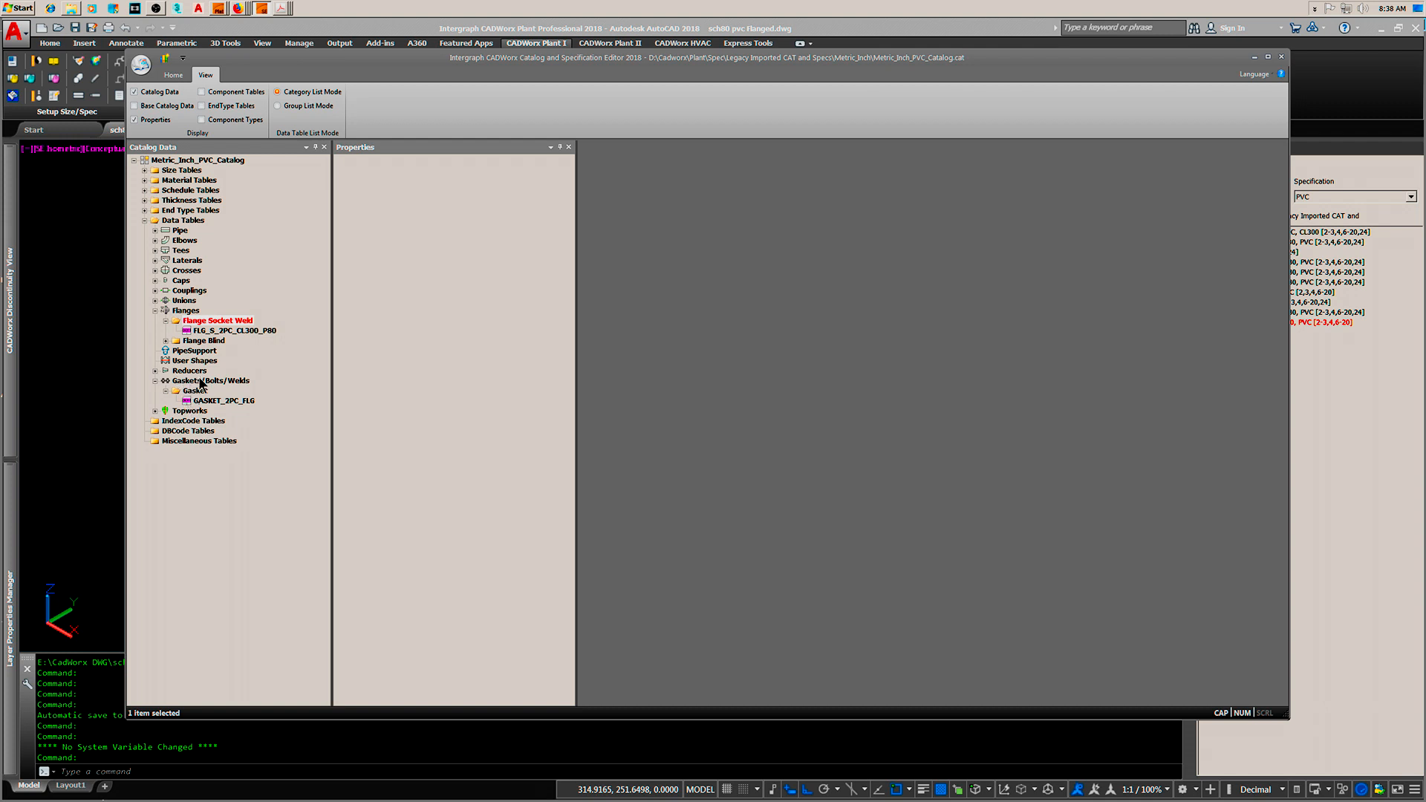
right_click(210, 380)
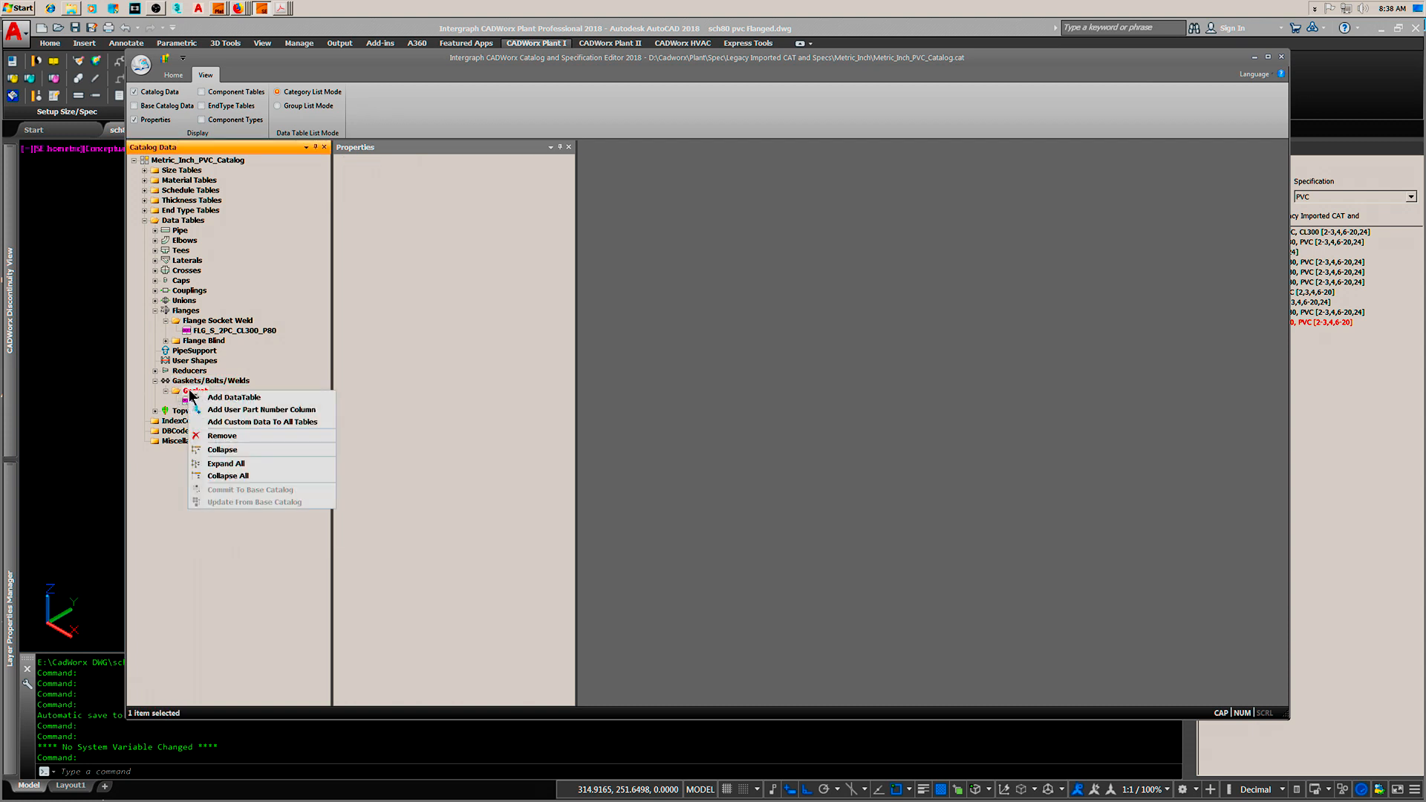
mouse_move(208, 386)
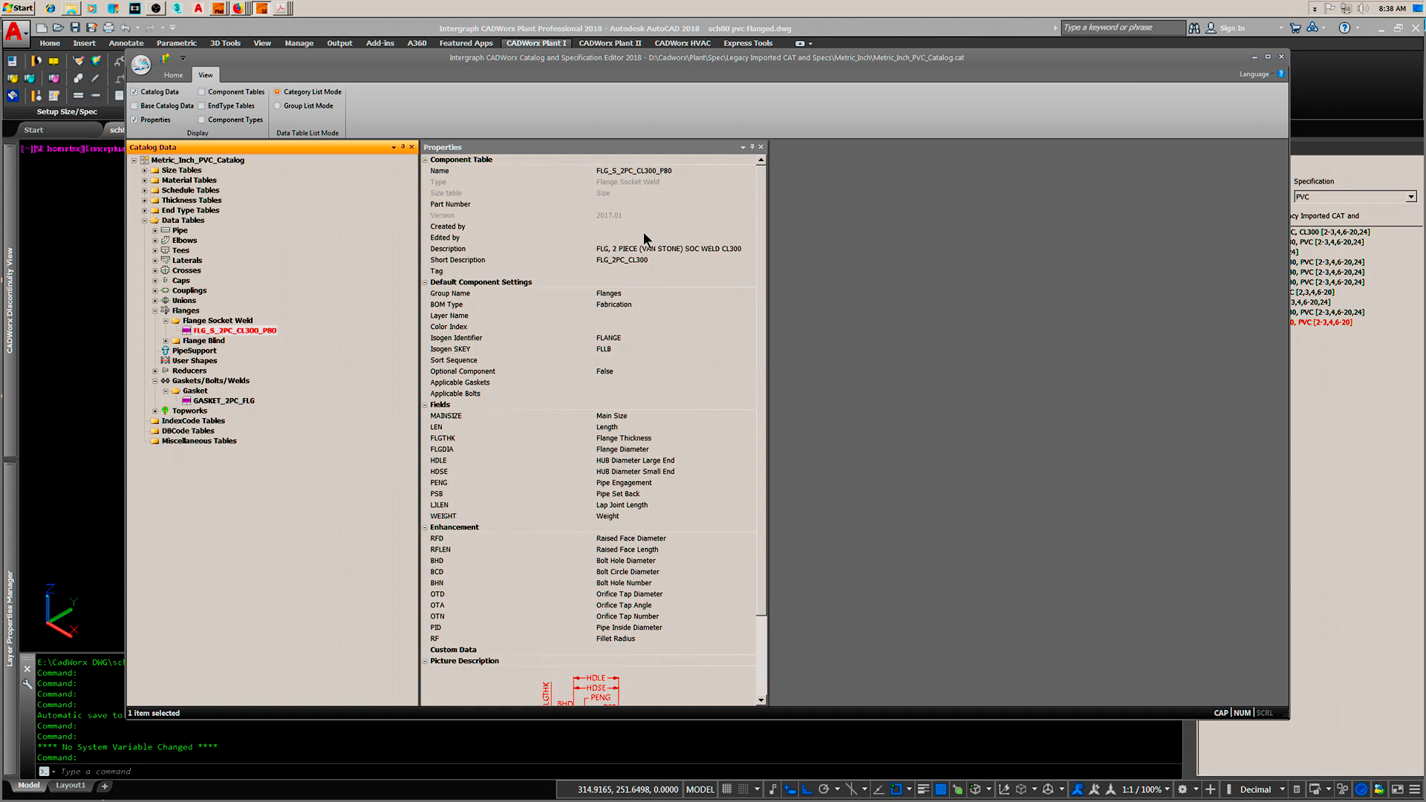
mouse_move(617, 366)
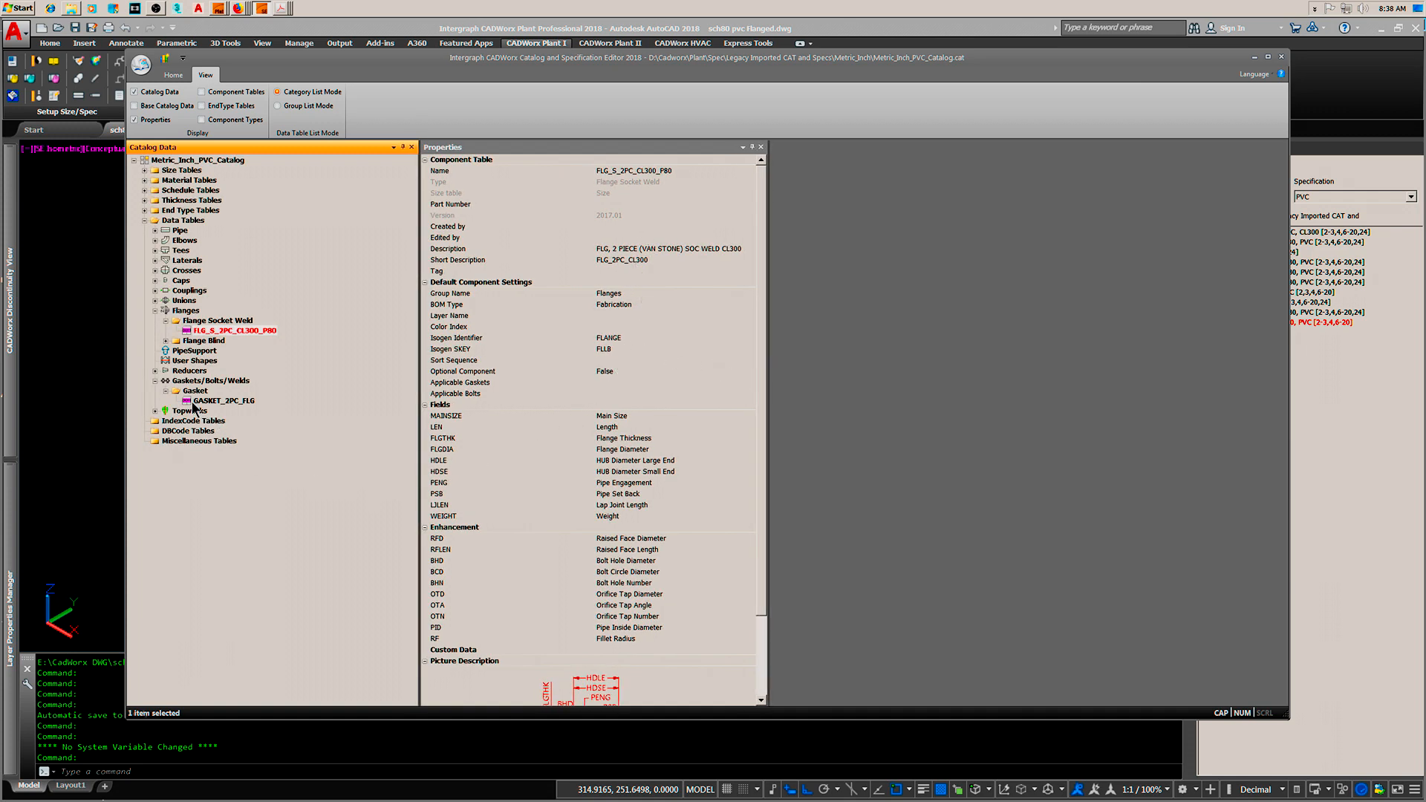
click(222, 400)
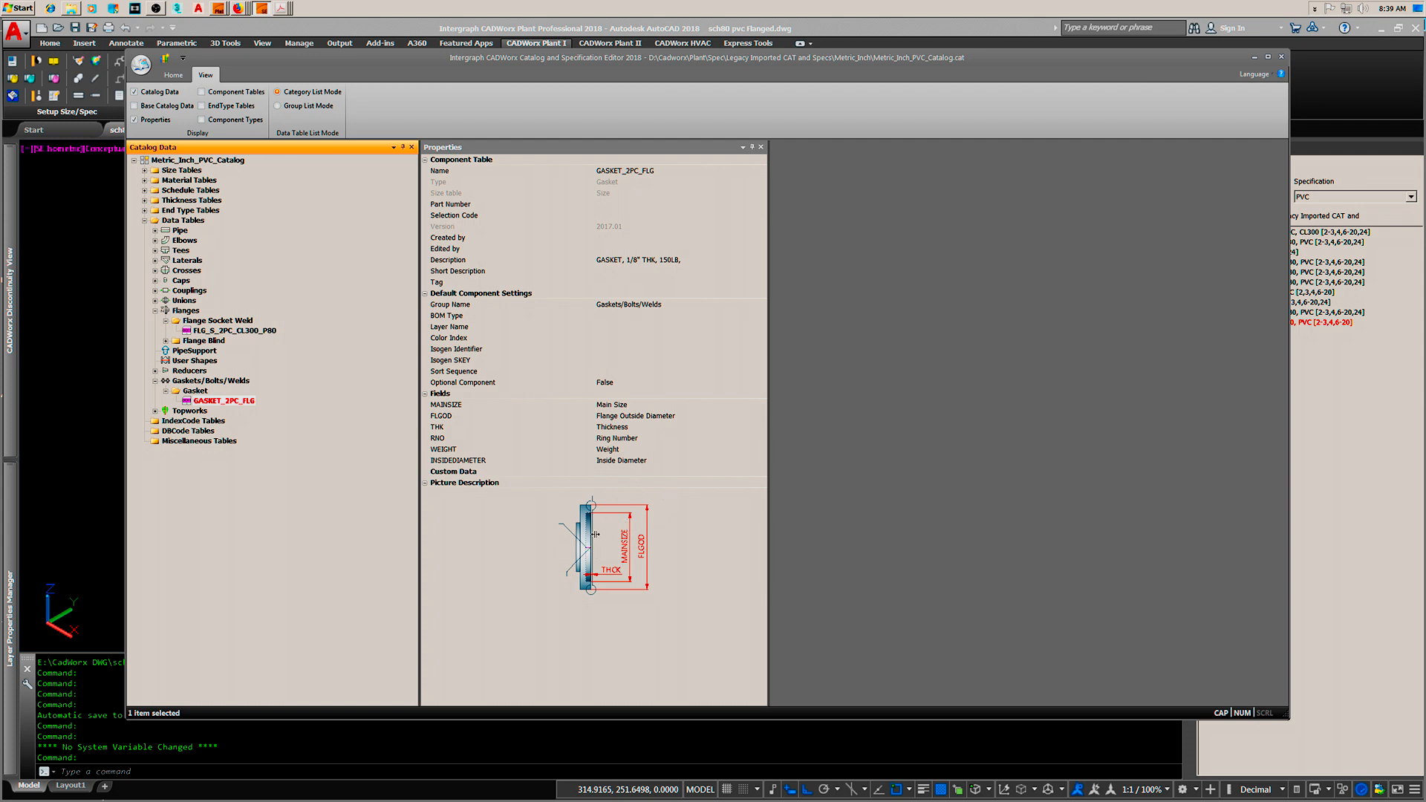
mouse_move(254, 382)
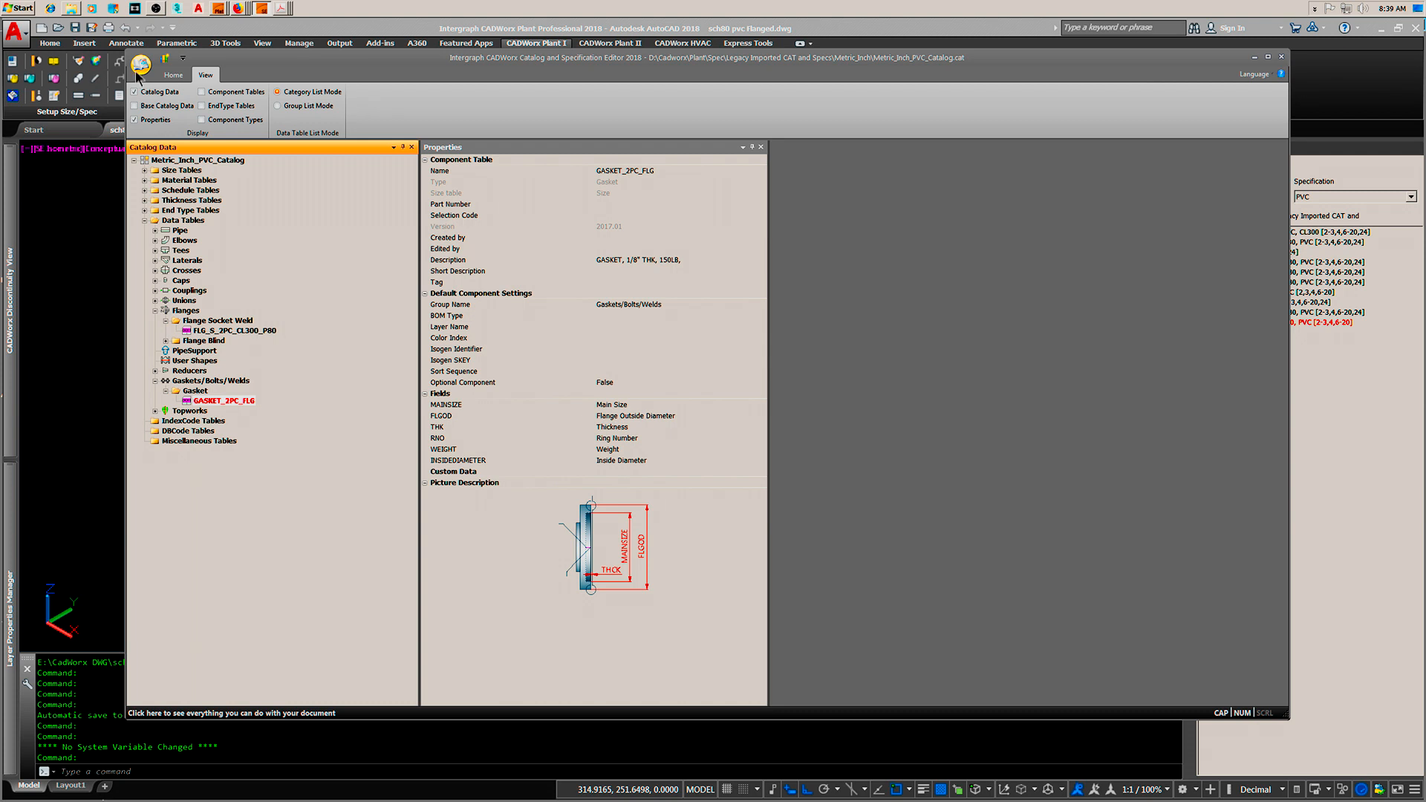
Step: Bring up the application menu listing recent files
click(140, 66)
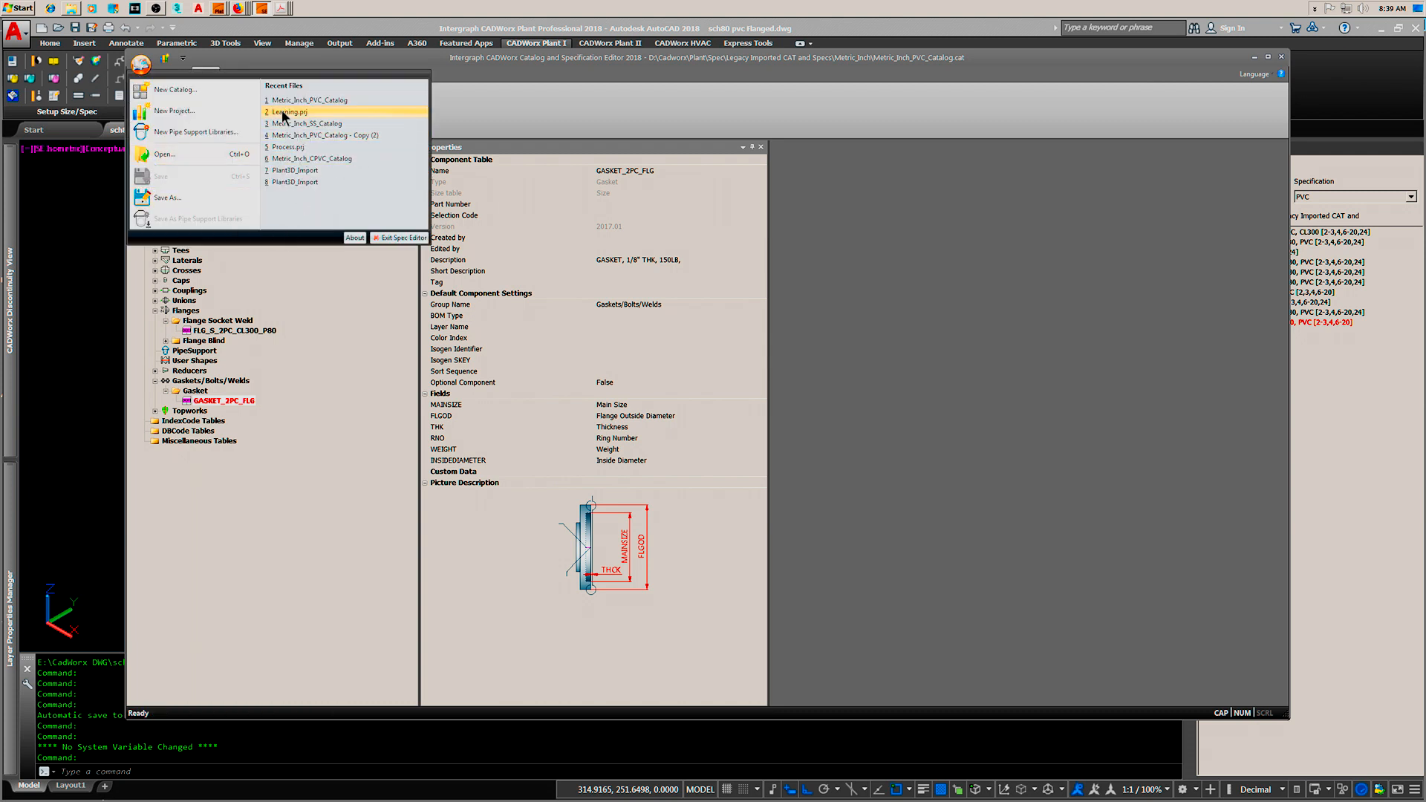
Step: Load Learning.prj and its PVC specification for editing
click(290, 111)
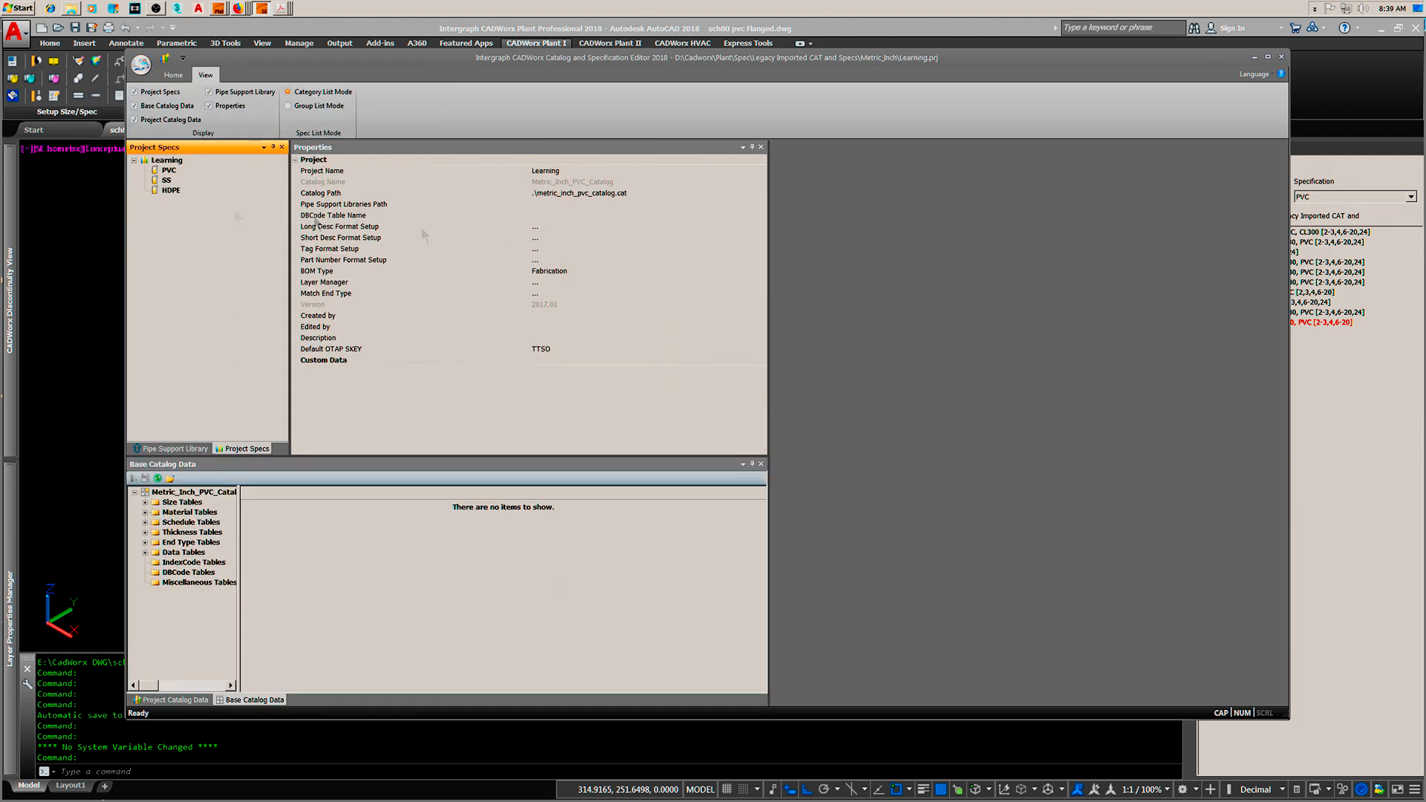
mouse_move(497, 432)
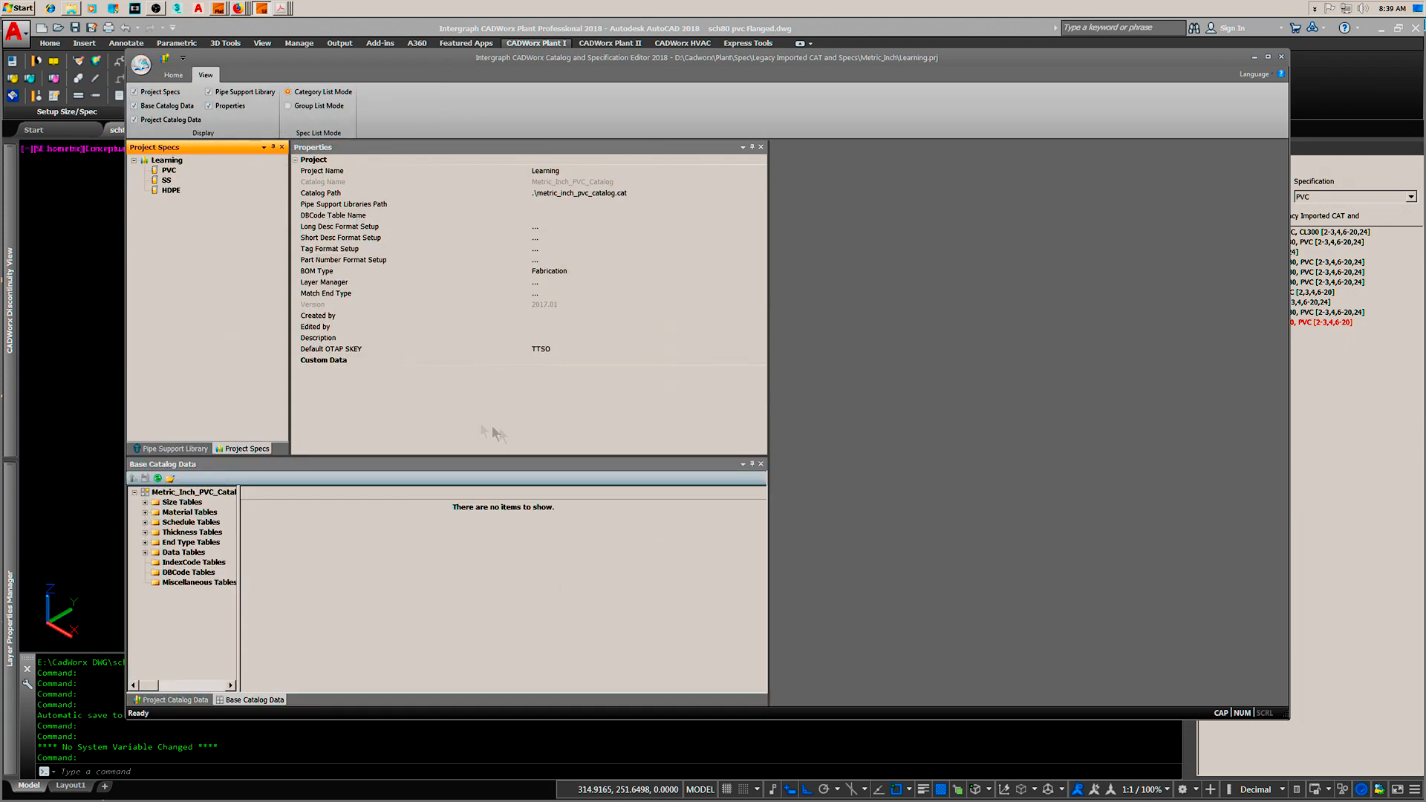
click(169, 169)
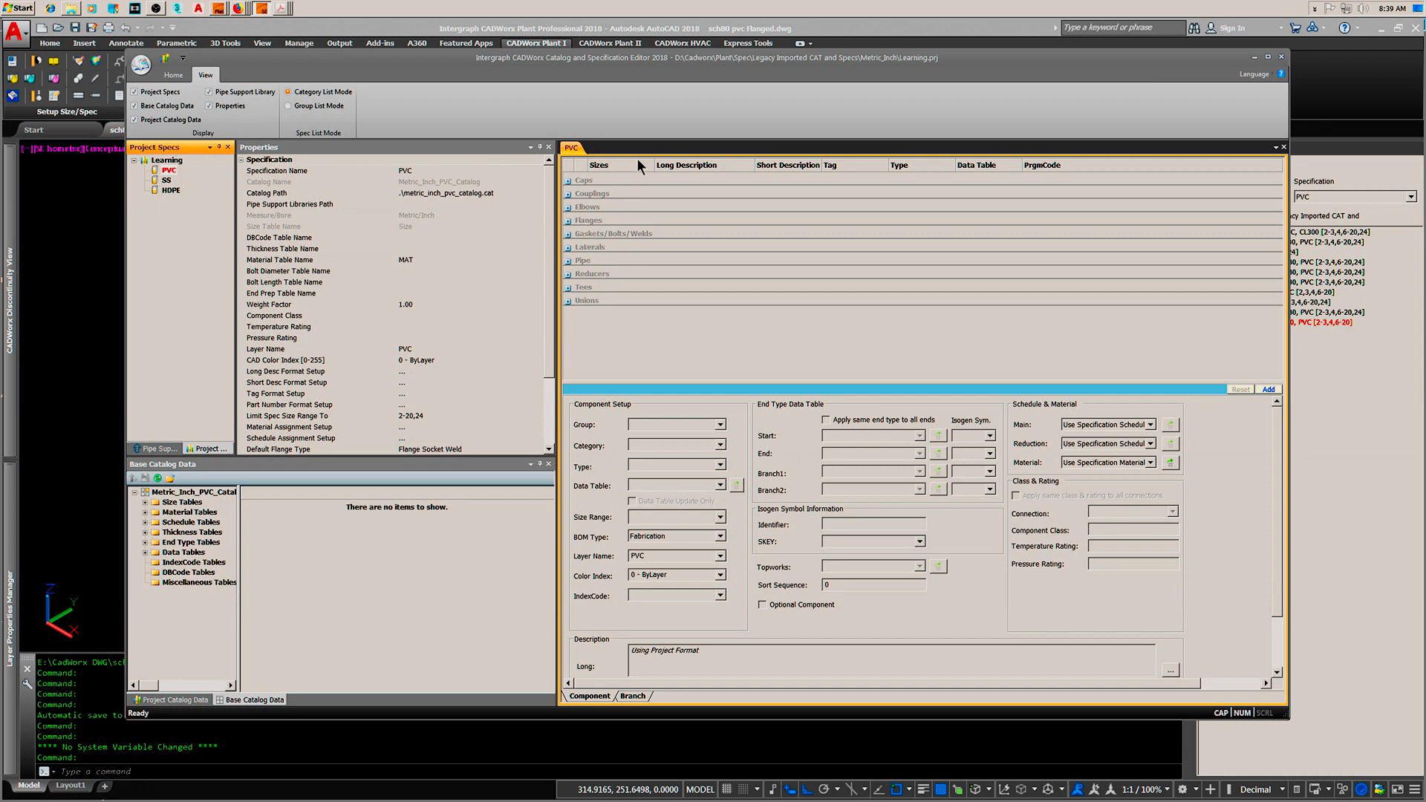
Step: Add the FLG_S_2PC_CL300_P80 socket flange and 2-piece gasket to the PVC spec and save it
right_click(673, 330)
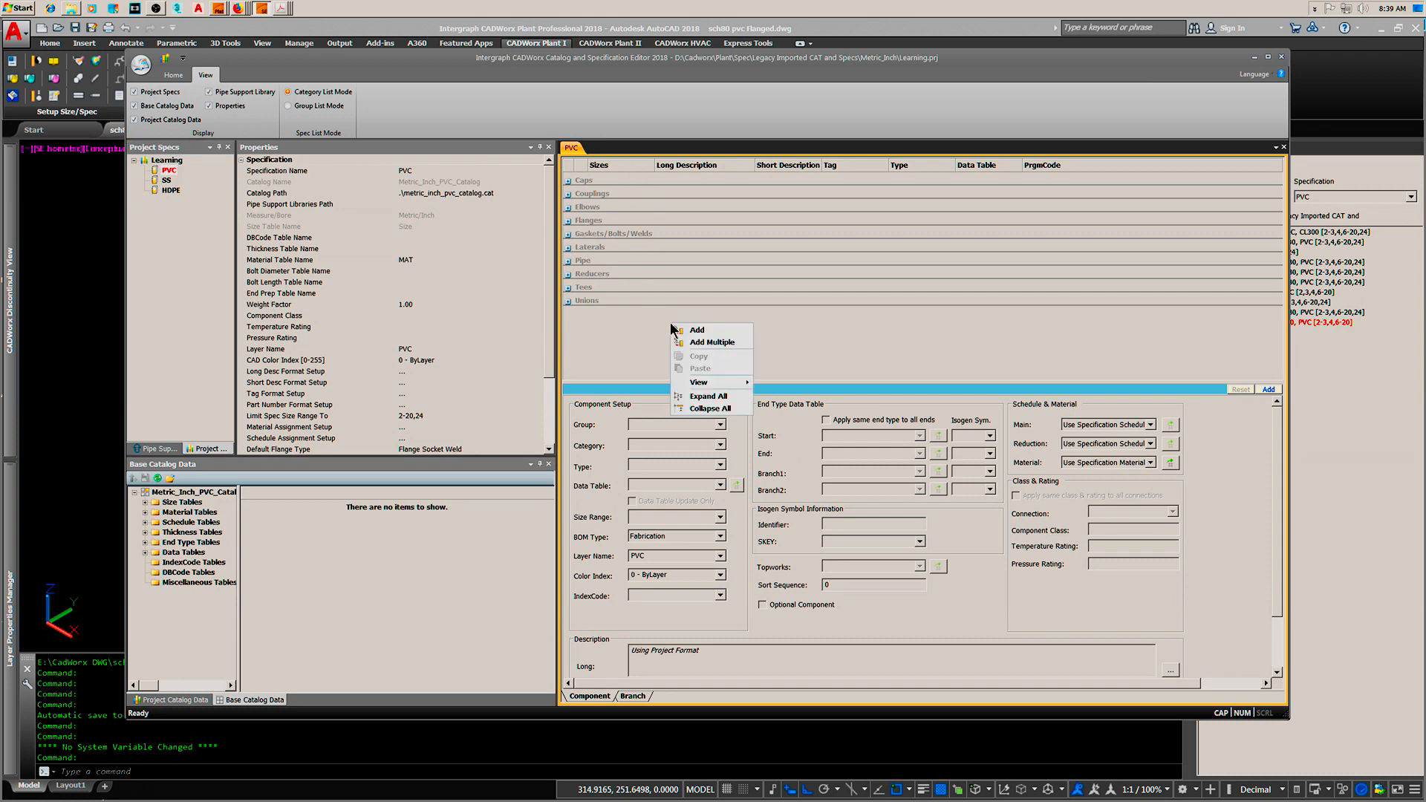
click(686, 339)
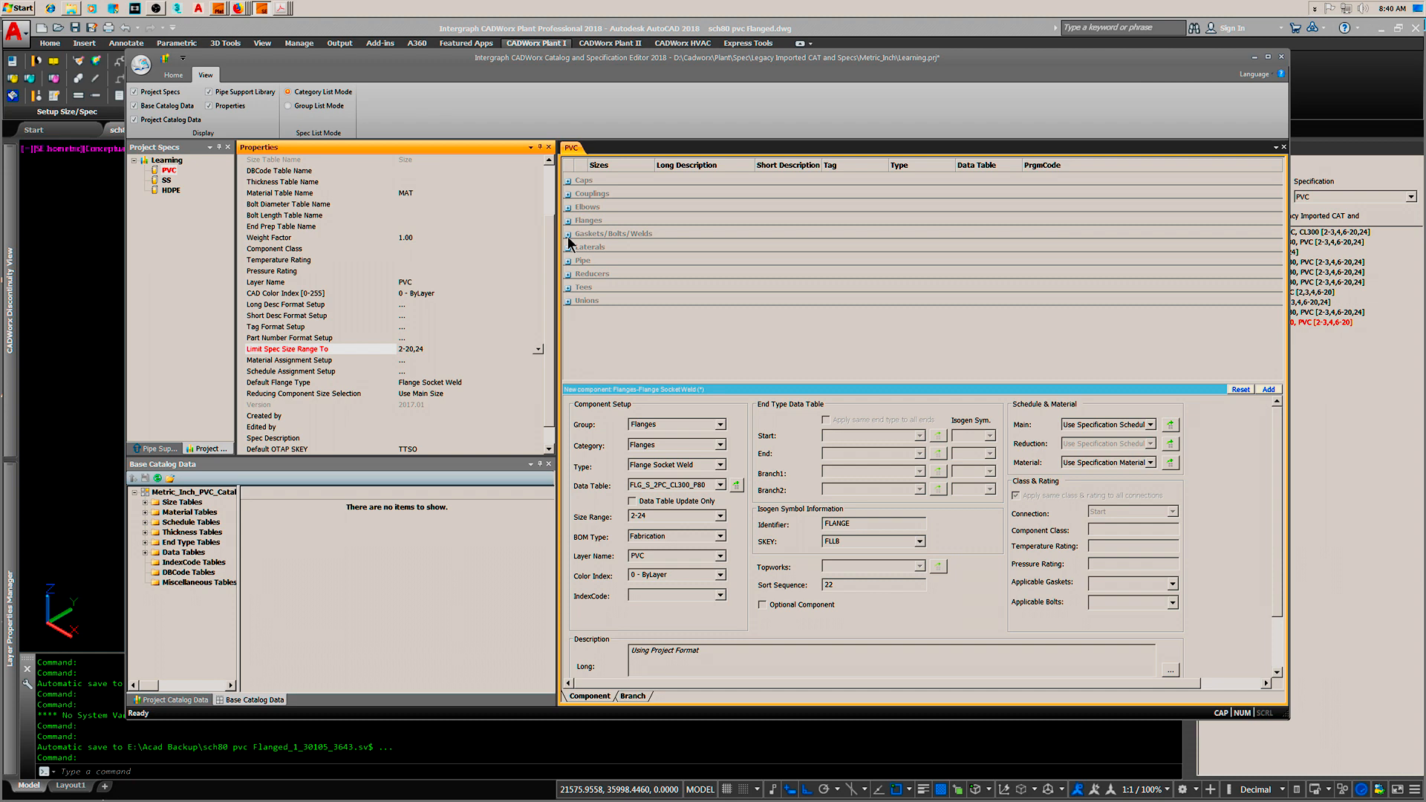
click(590, 220)
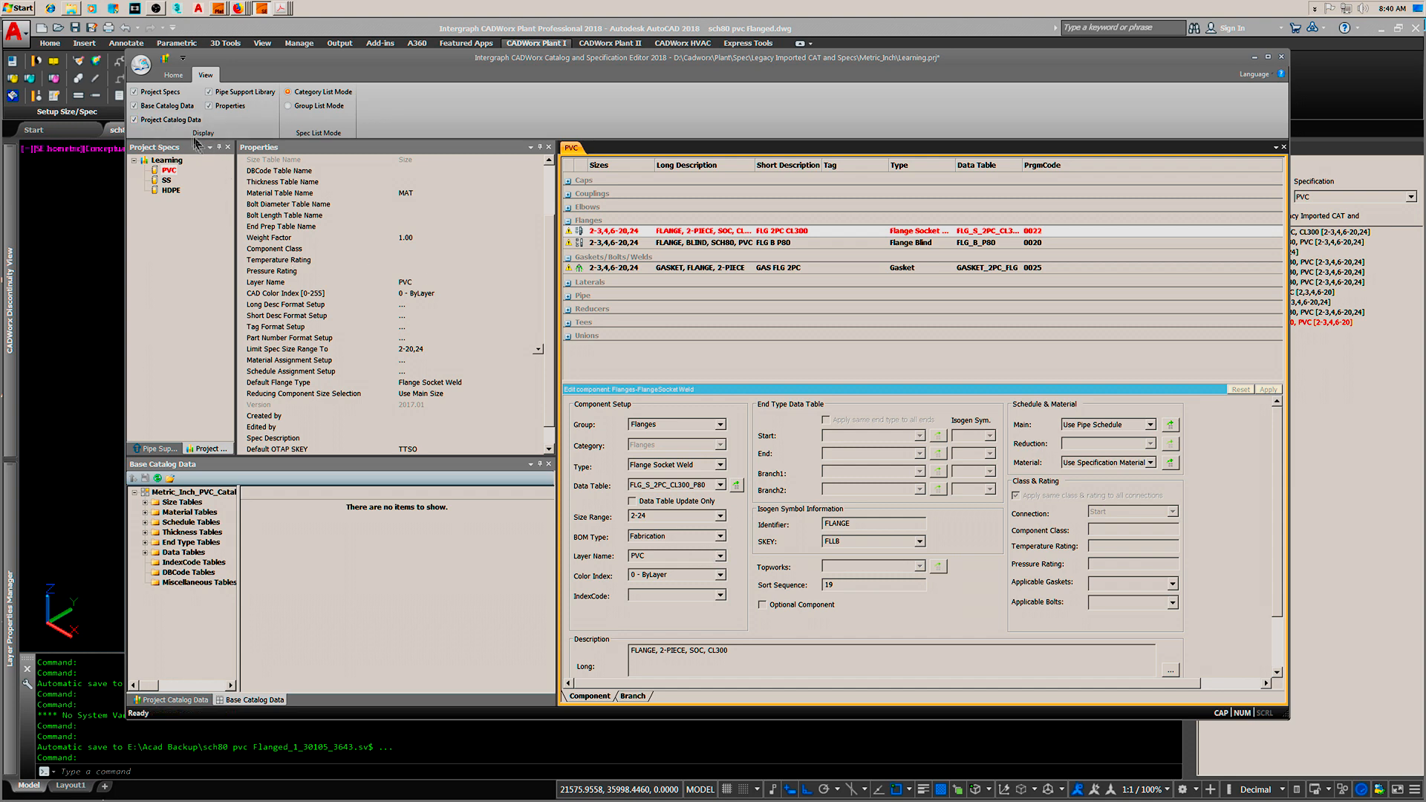
click(139, 67)
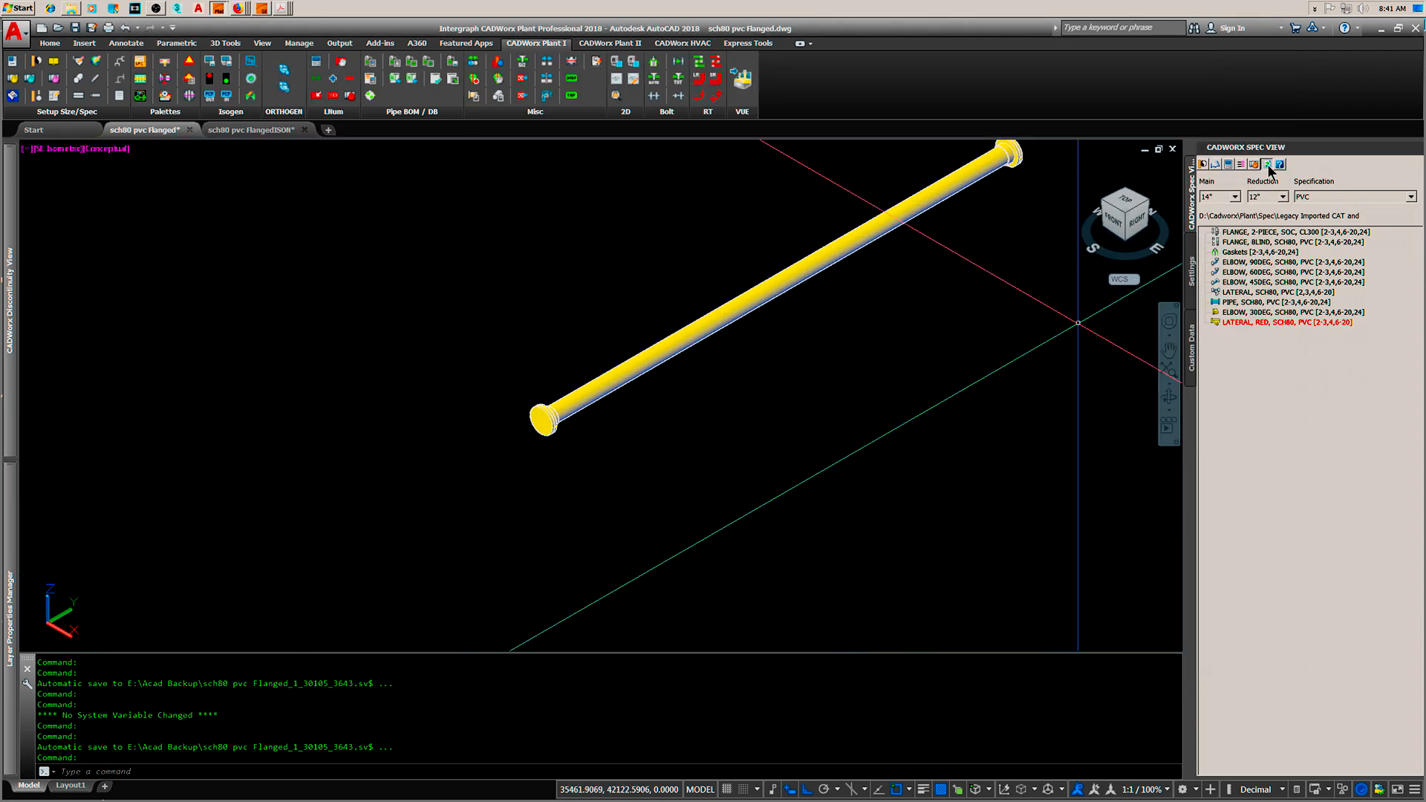
Step: Reload the PVC spec in CADWorx Plant and show the FlangedISOM isometric drawing
click(1267, 163)
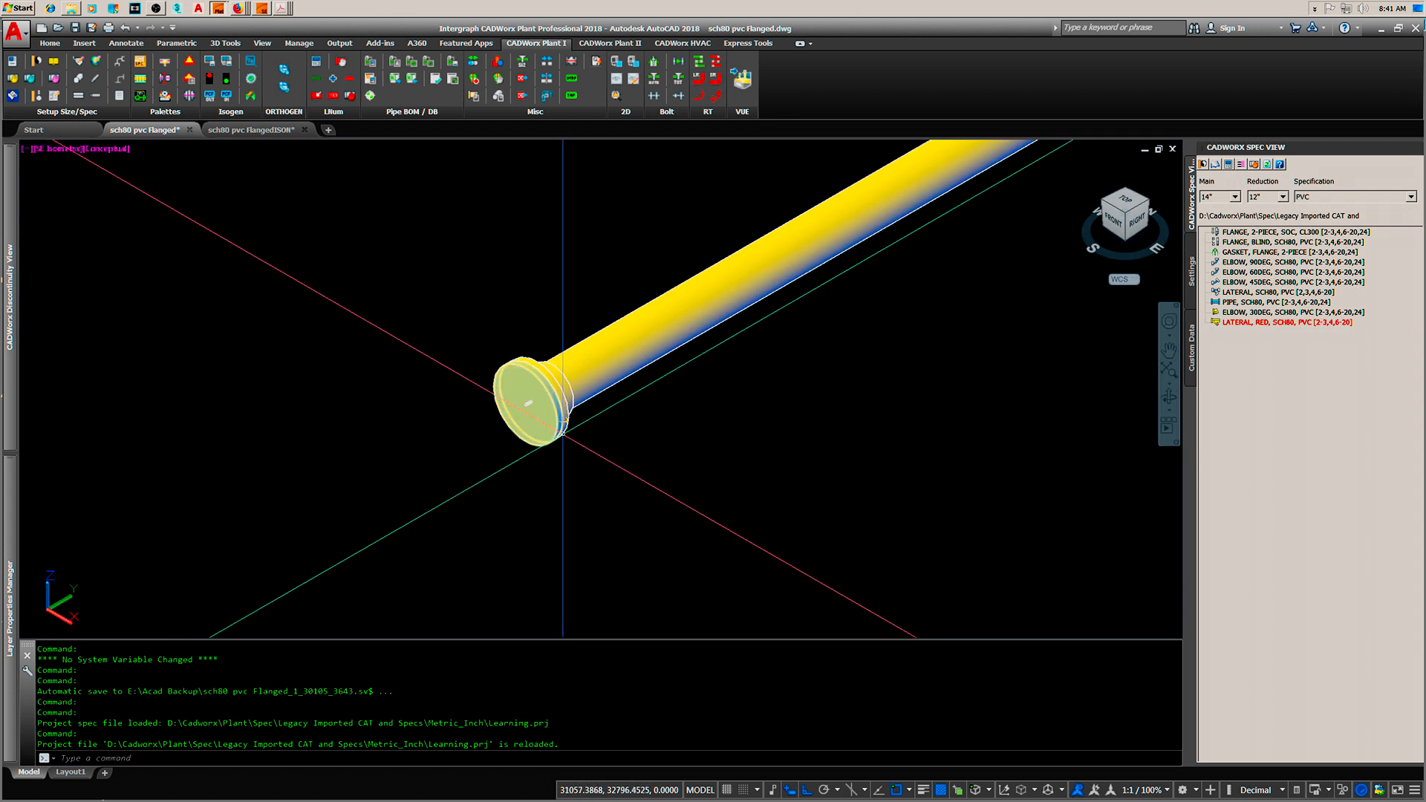
mouse_move(532, 400)
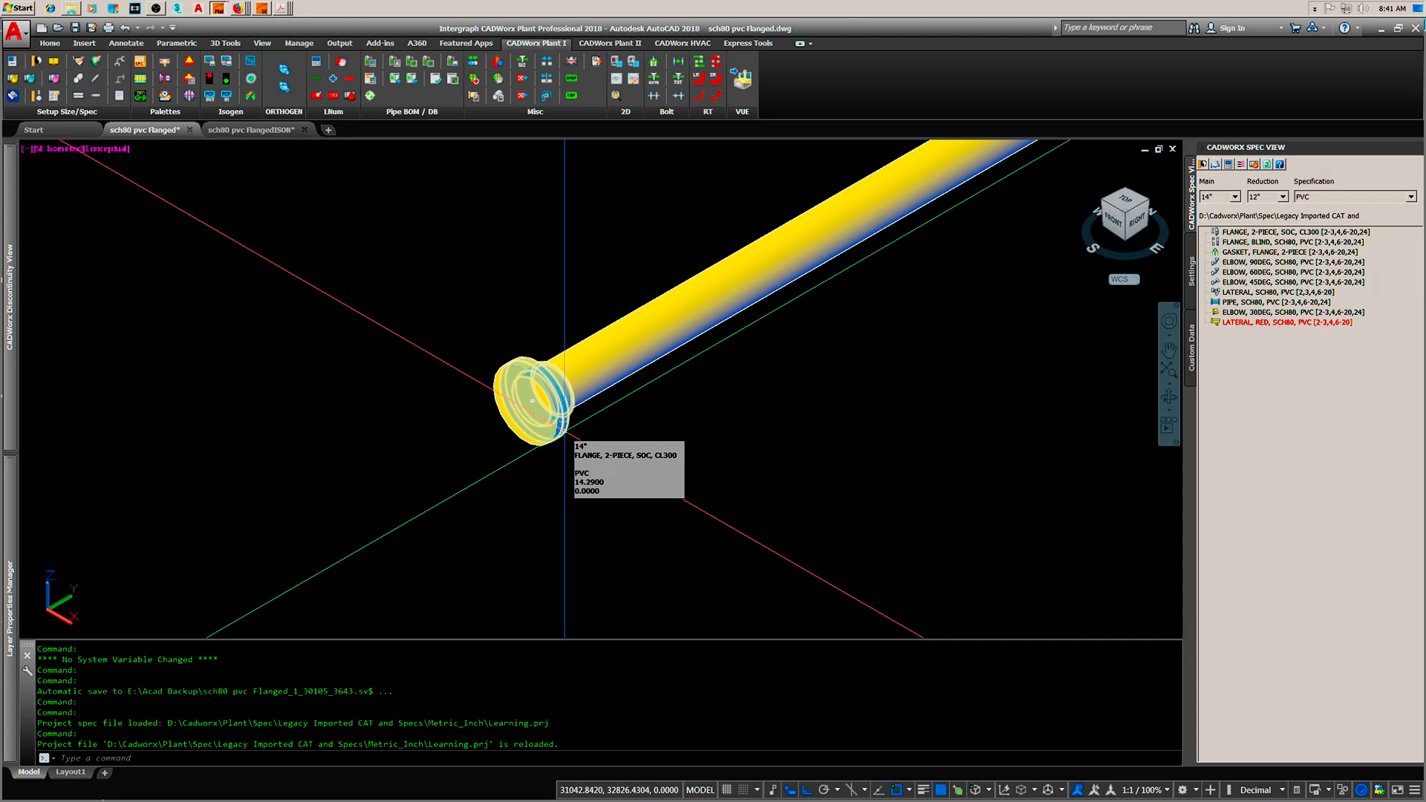
click(252, 129)
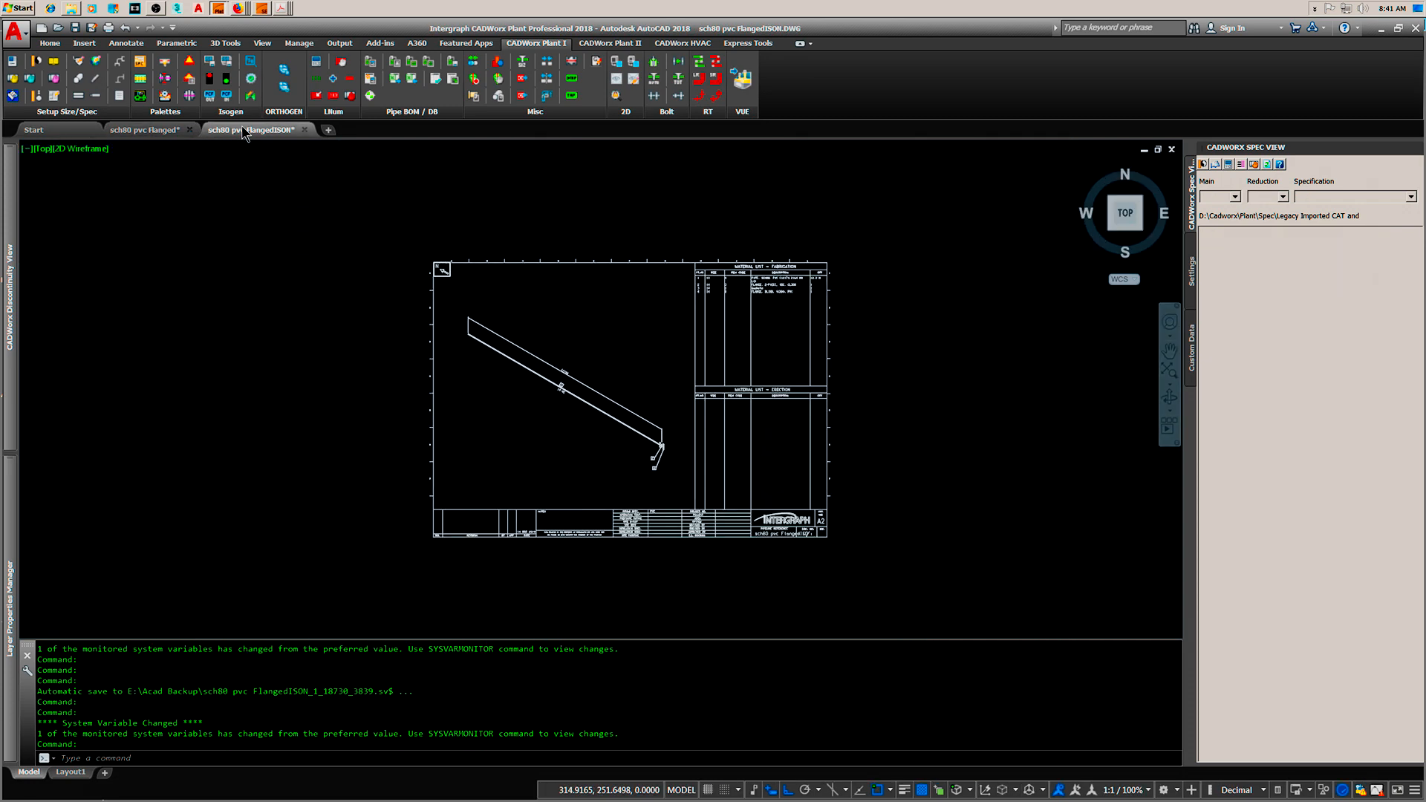